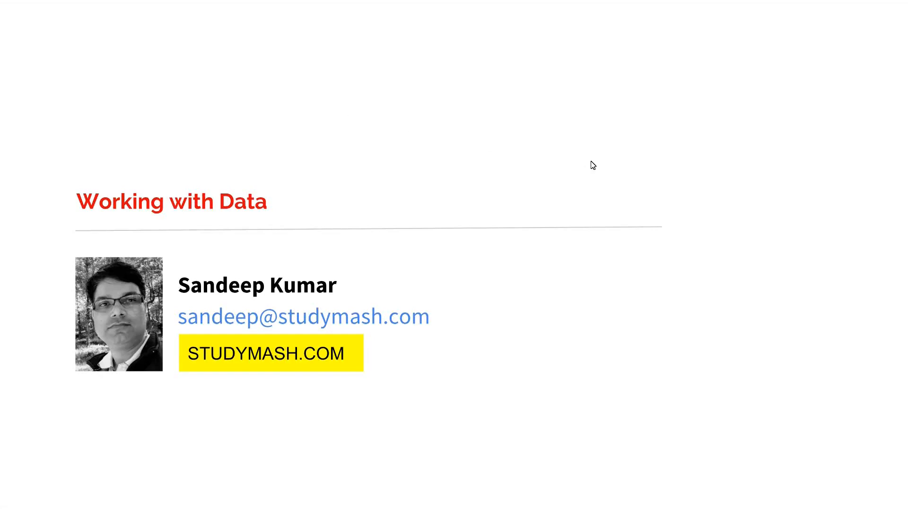
{"action": "mouse_move", "coordinate": [786, 211]}
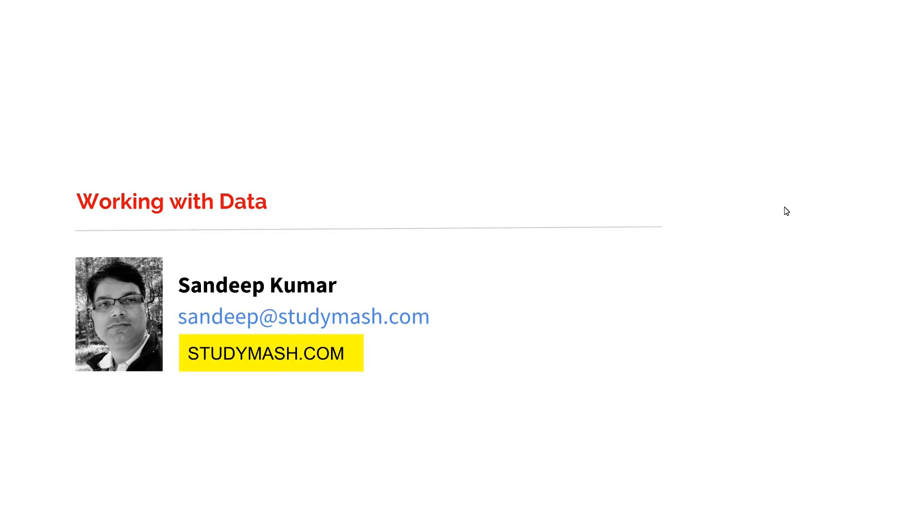